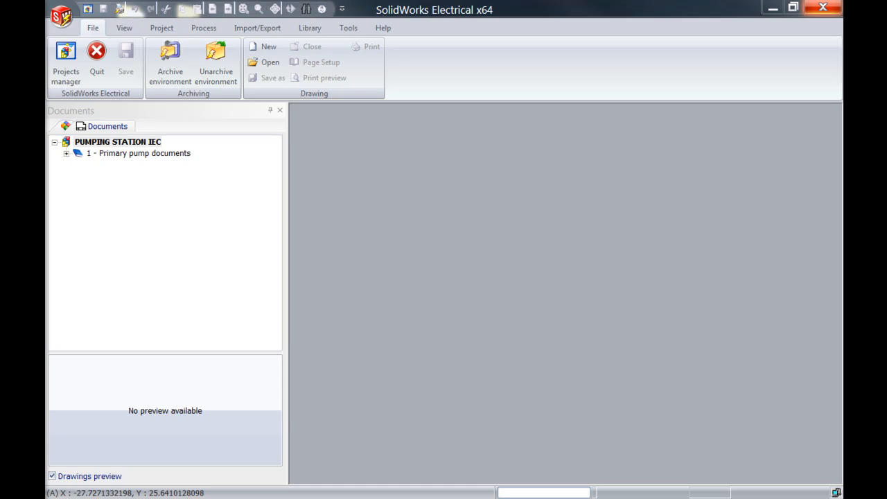
Expand the PUMPING STATION IEC document tree and show the Process ribbon commands
left_click(65, 153)
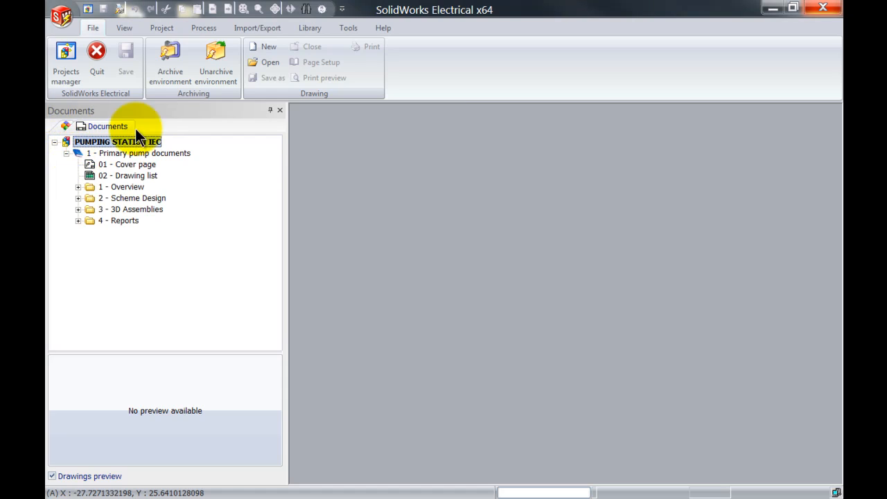
mouse_move(215, 59)
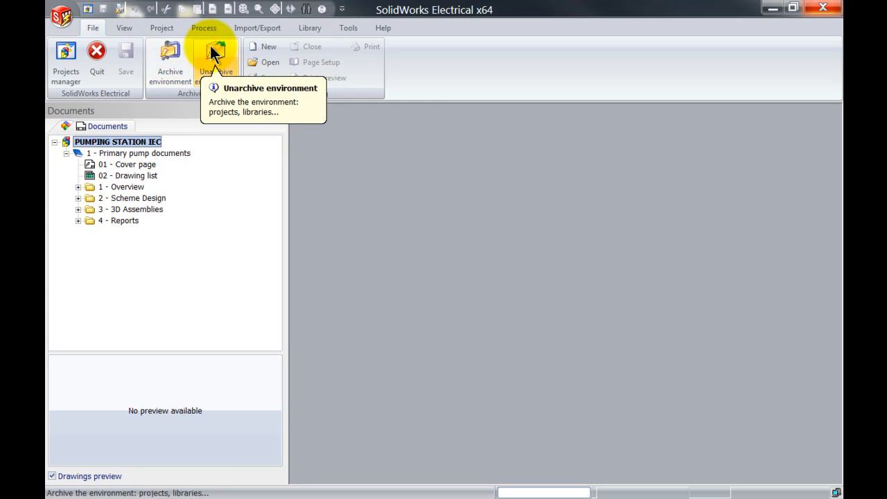
left_click(203, 28)
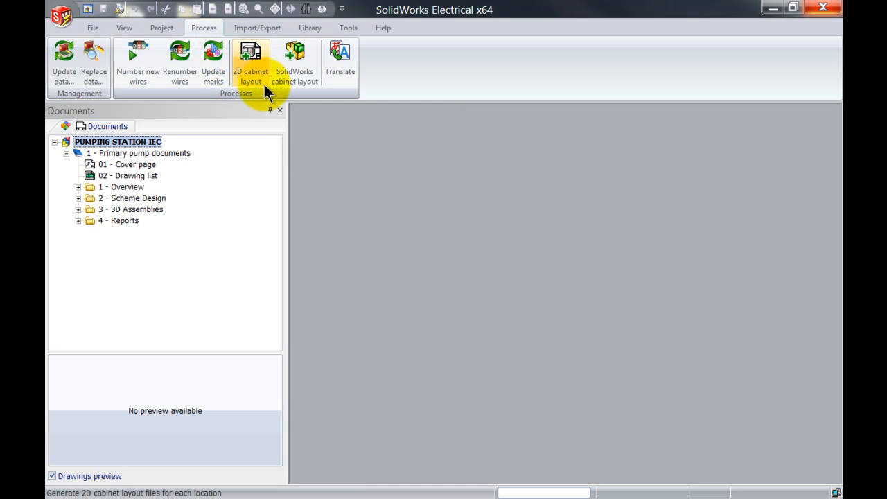
Generate the 2D cabinet layout for Main electrical closet only, excluding DOOR, PUMP and CHASSIS
left_click(251, 62)
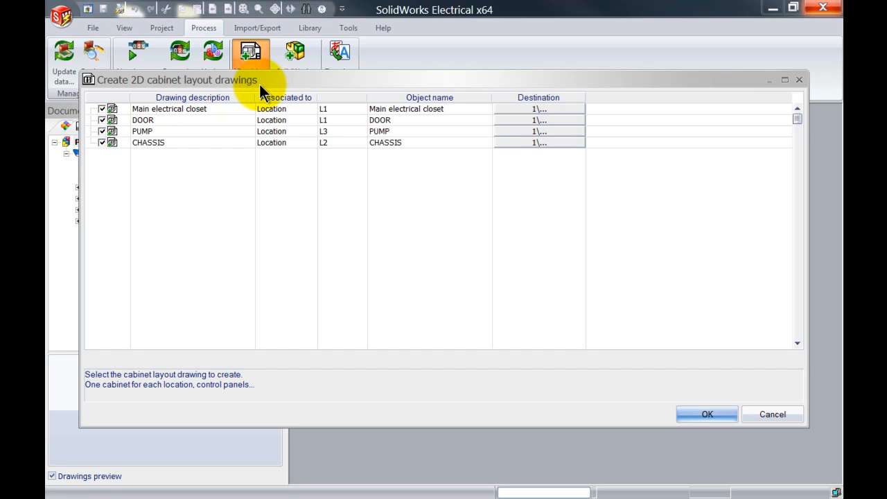
mouse_move(219, 118)
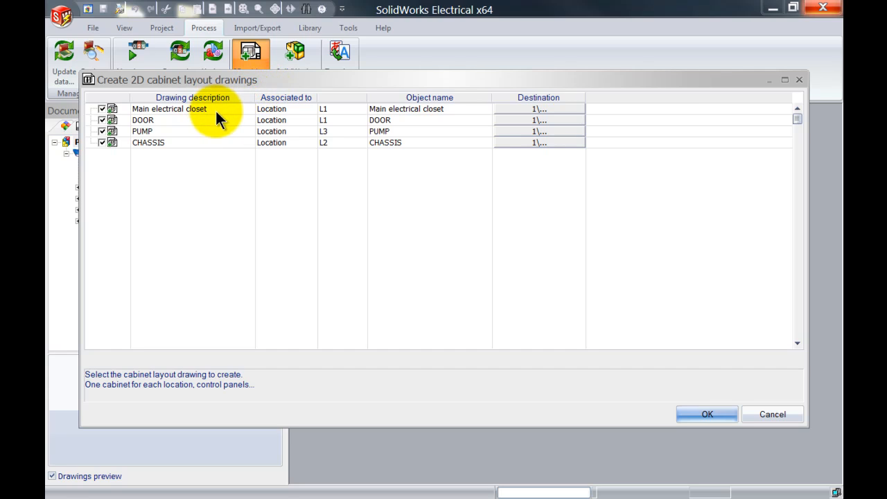
mouse_move(224, 147)
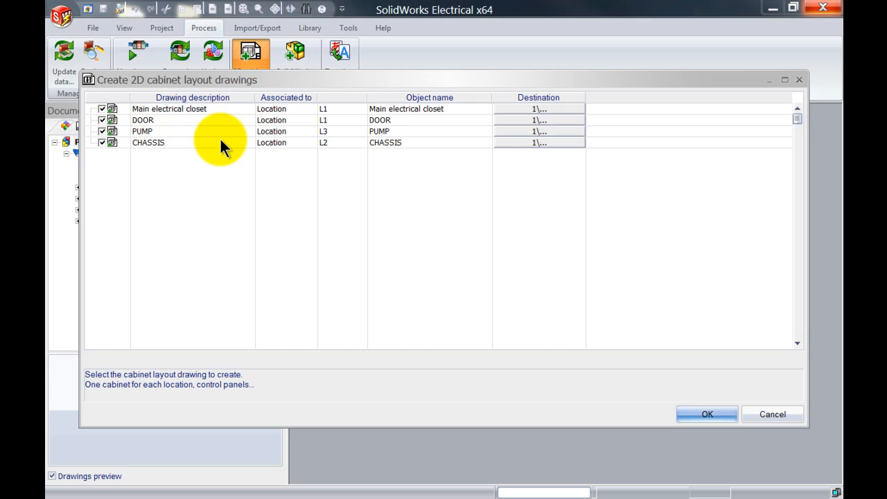
mouse_move(339, 142)
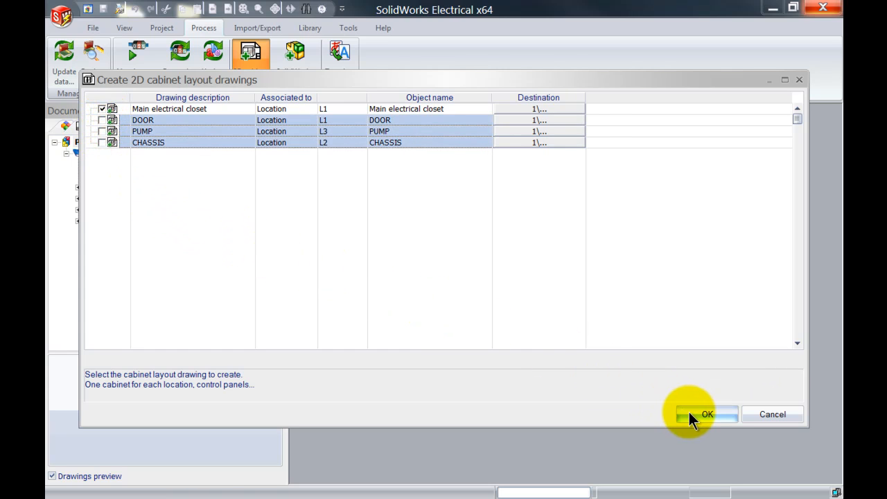
left_click(706, 414)
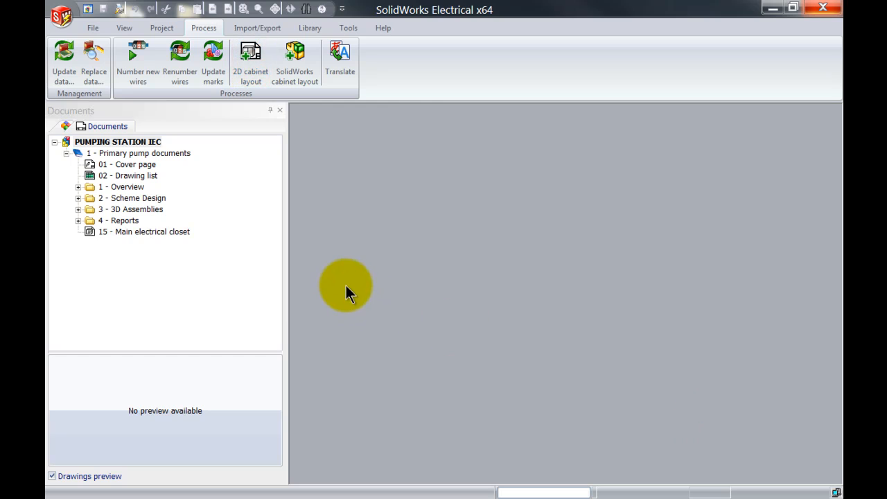
mouse_move(173, 239)
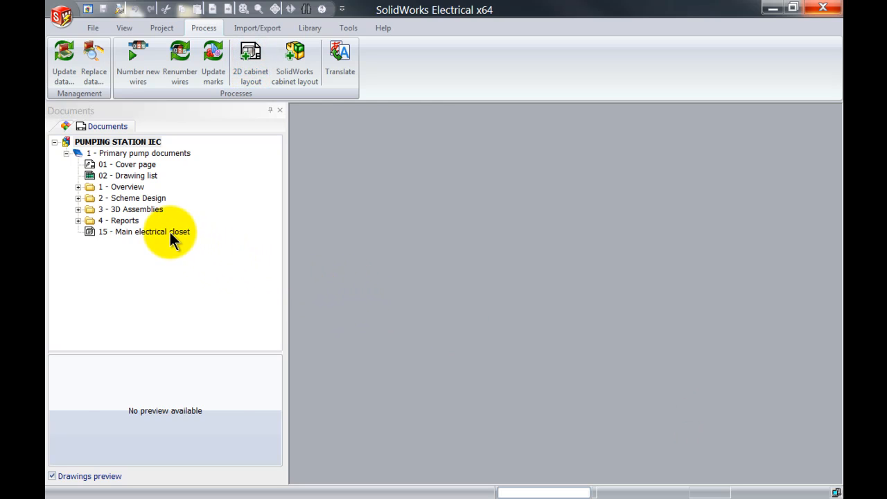
Open the '15 - Main electrical closet' drawing in the Cabinet layout environment
double_click(143, 232)
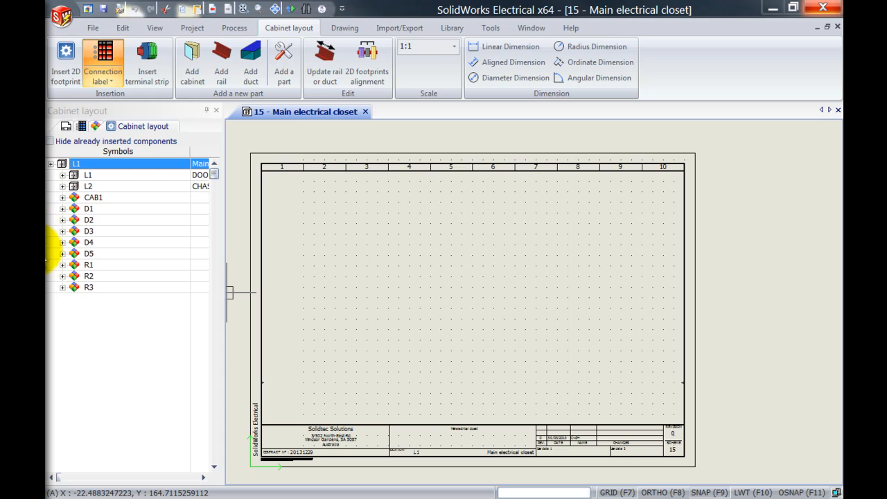
mouse_move(239, 128)
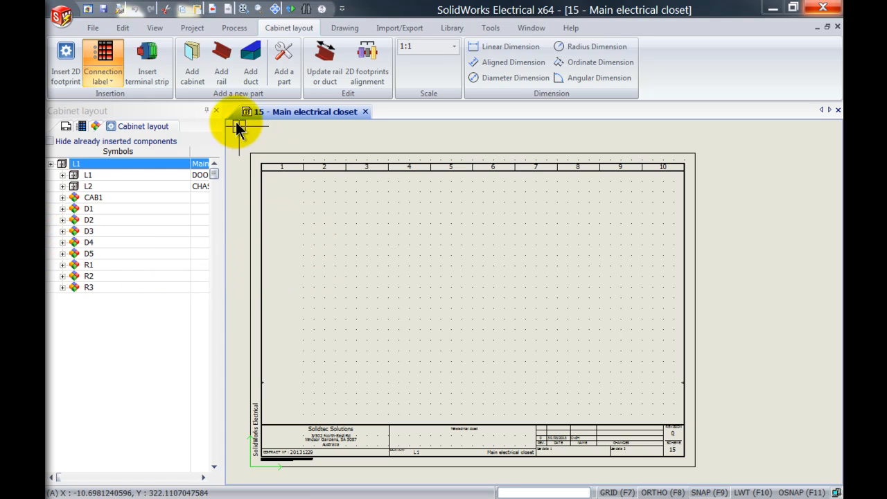
Add a cabinet by searching reference 034909 and selecting the Legrand part
left_click(192, 61)
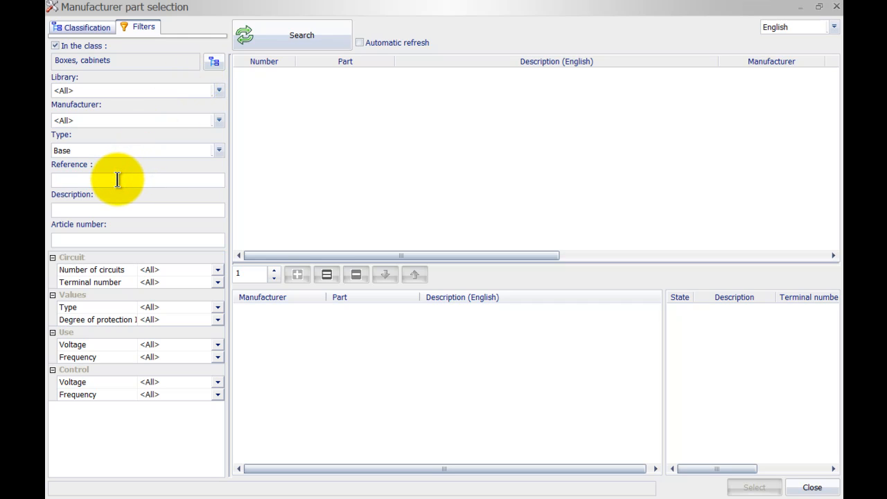
type("034909")
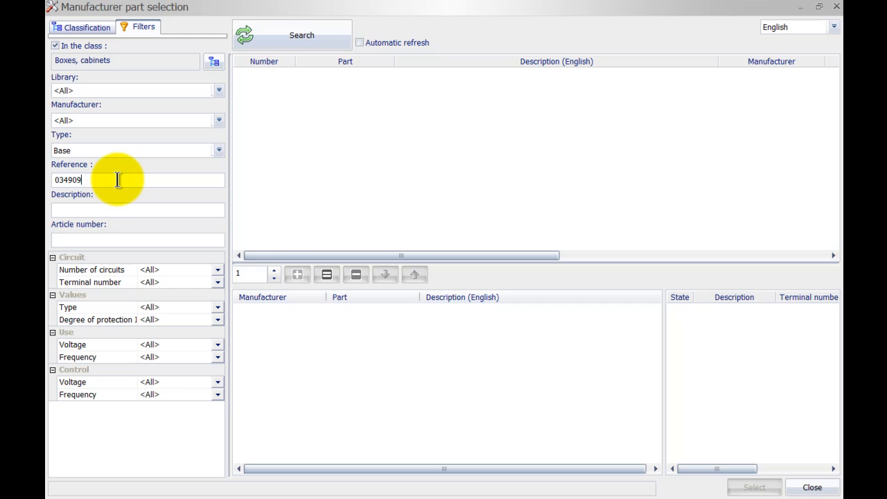
left_click(292, 35)
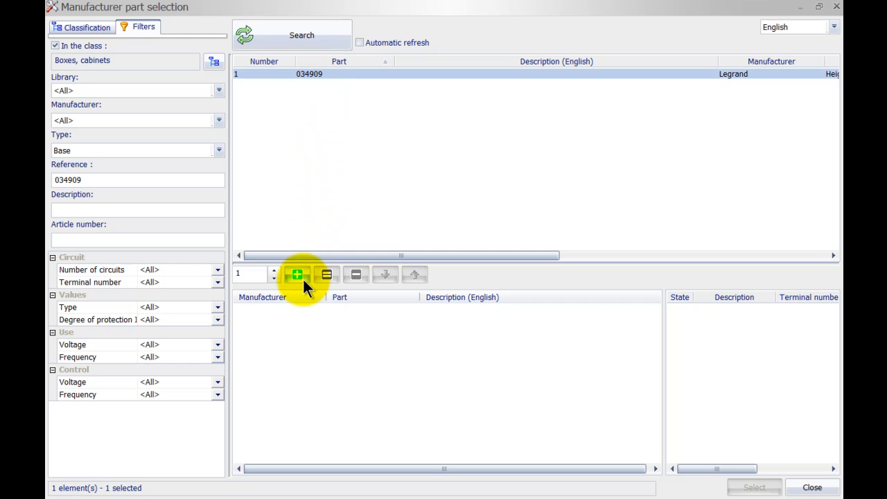
left_click(296, 274)
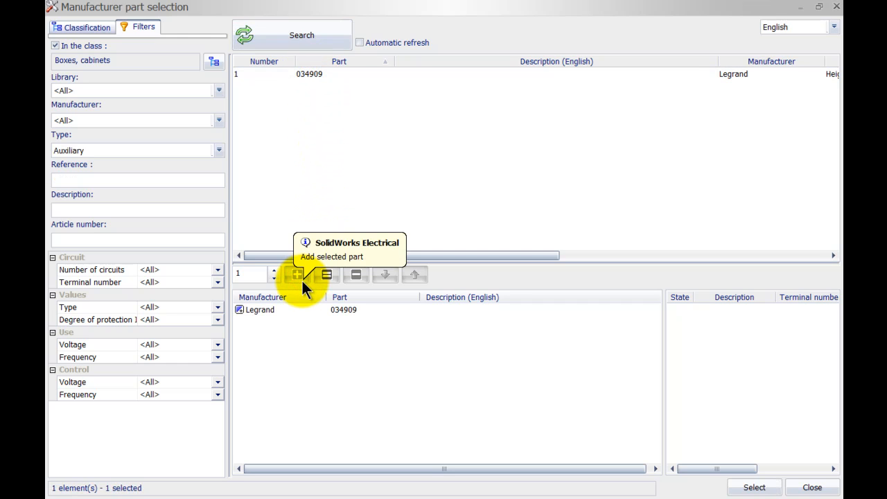
mouse_move(59, 162)
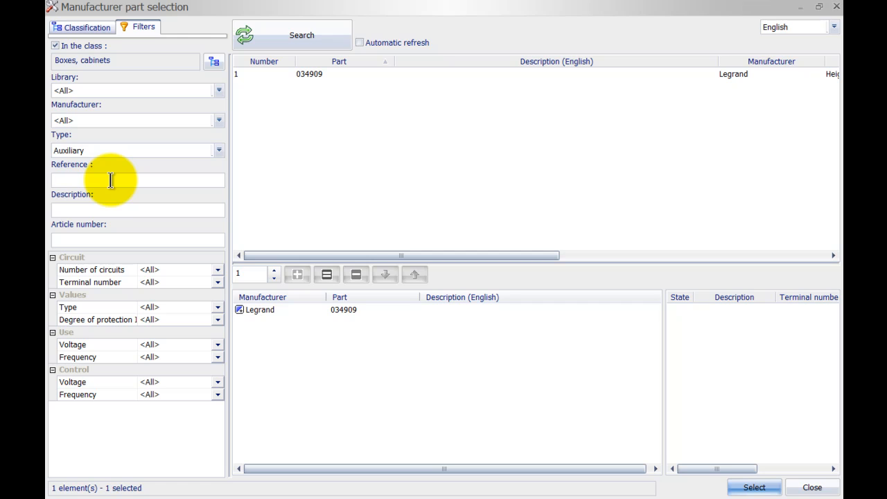
Search reference 034952 among Accessory parts and add it to the chosen parts
type("034952")
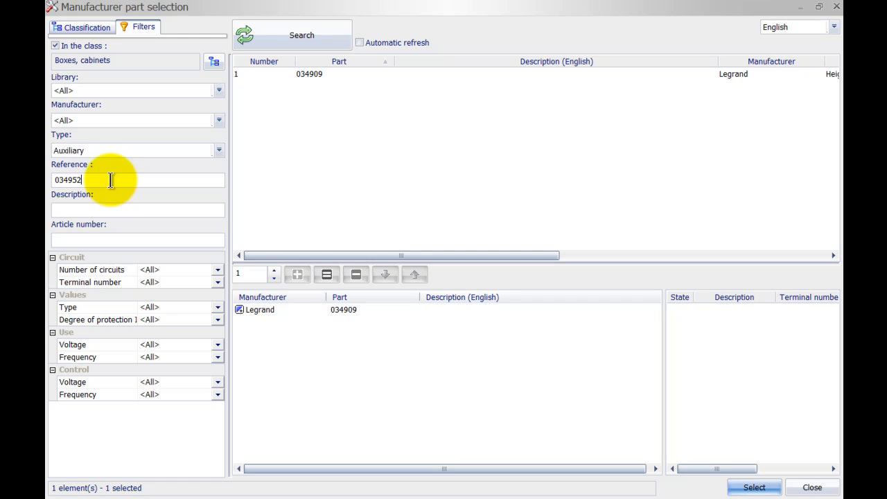
left_click(301, 35)
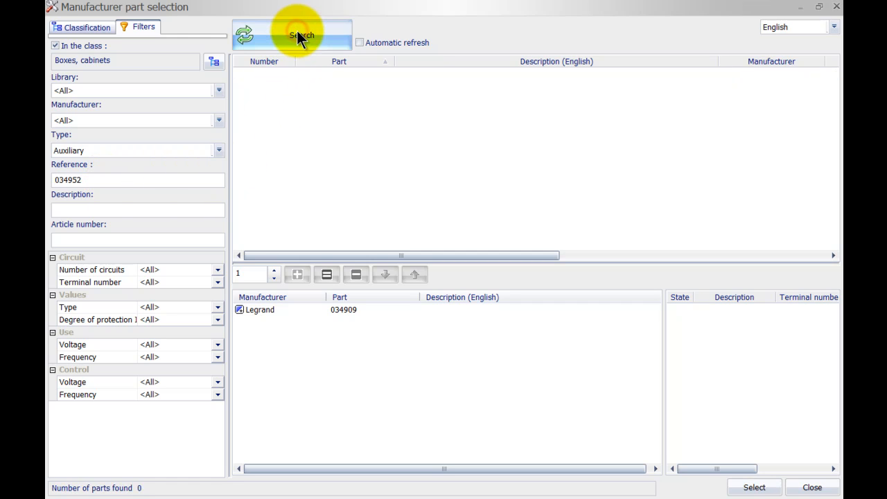
mouse_move(300, 35)
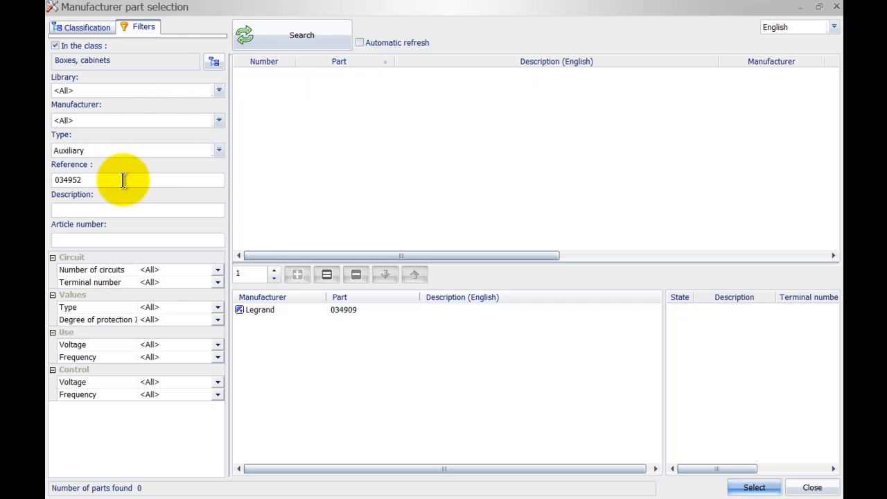
mouse_move(126, 156)
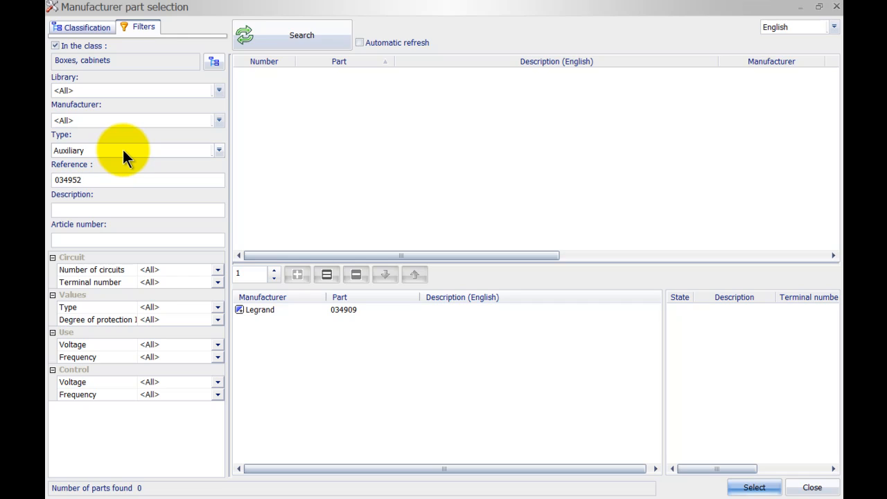
left_click(219, 151)
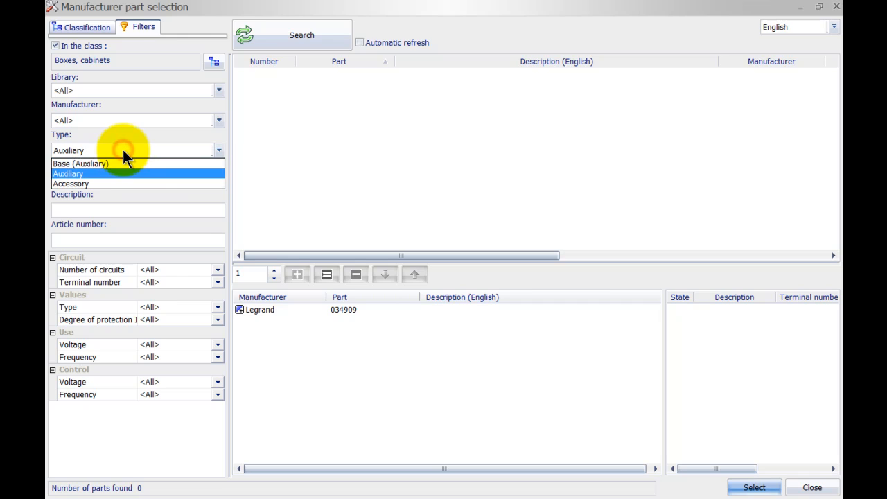
mouse_move(107, 183)
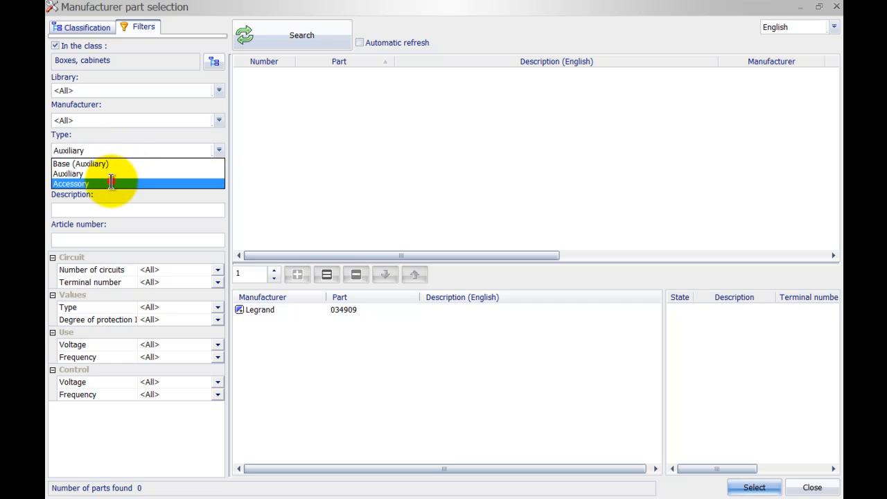
left_click(71, 183)
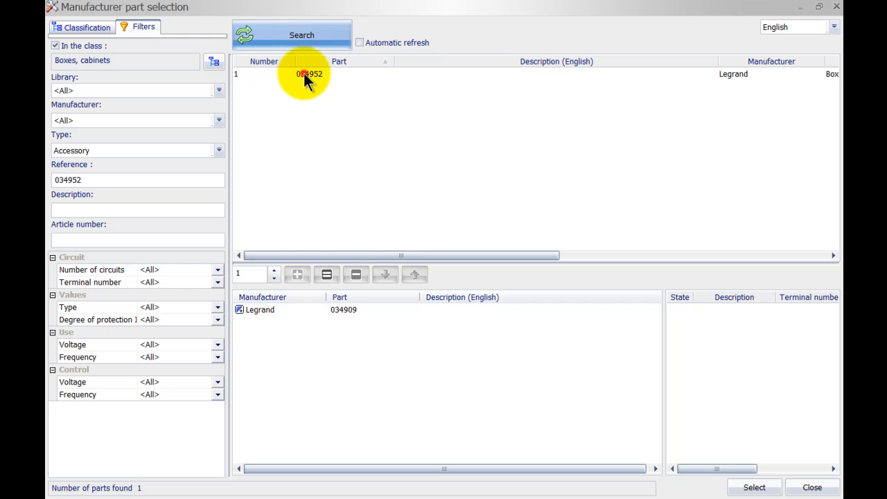
left_click(297, 275)
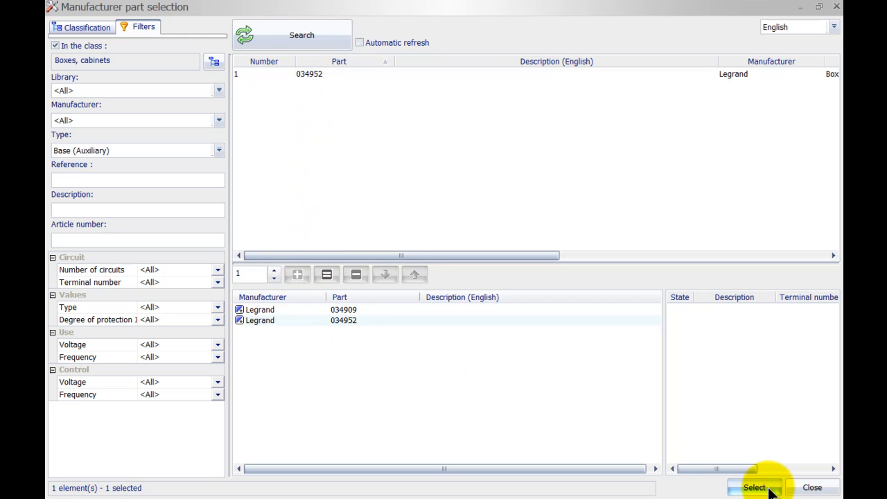
Place the 034952 footprint, then insert 034909 as the cabinet
left_click(753, 487)
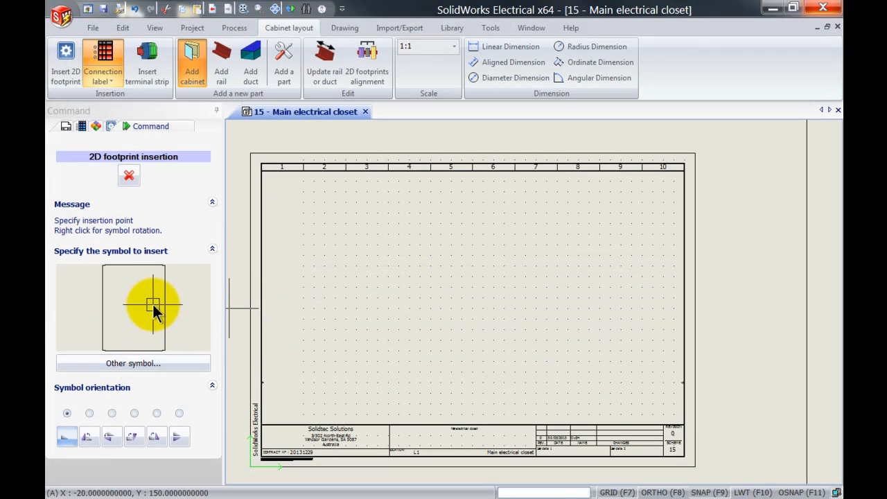
mouse_move(476, 308)
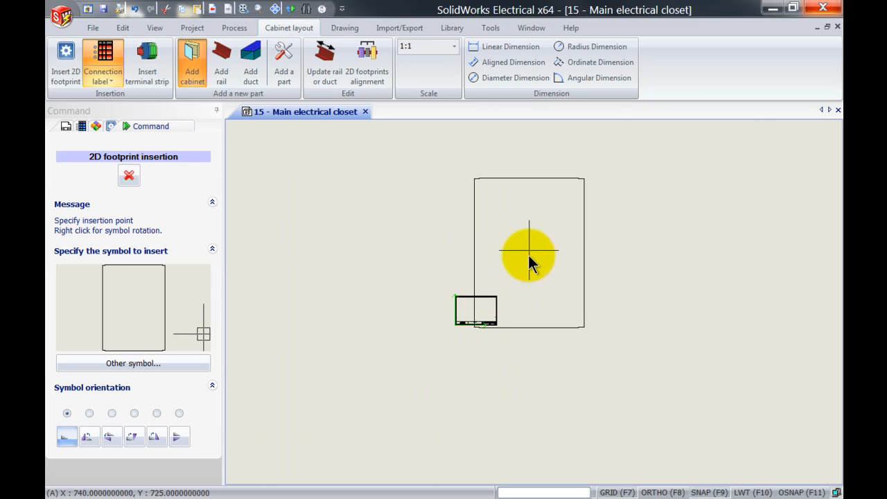
mouse_move(547, 216)
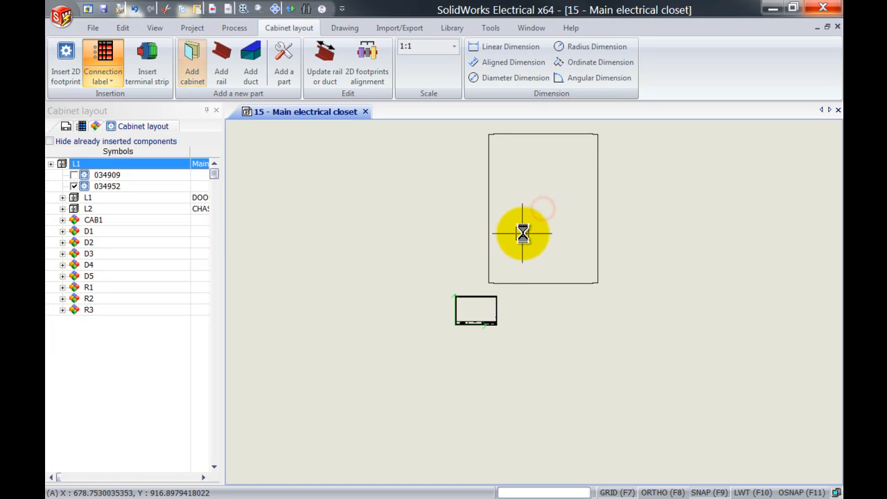
right_click(107, 174)
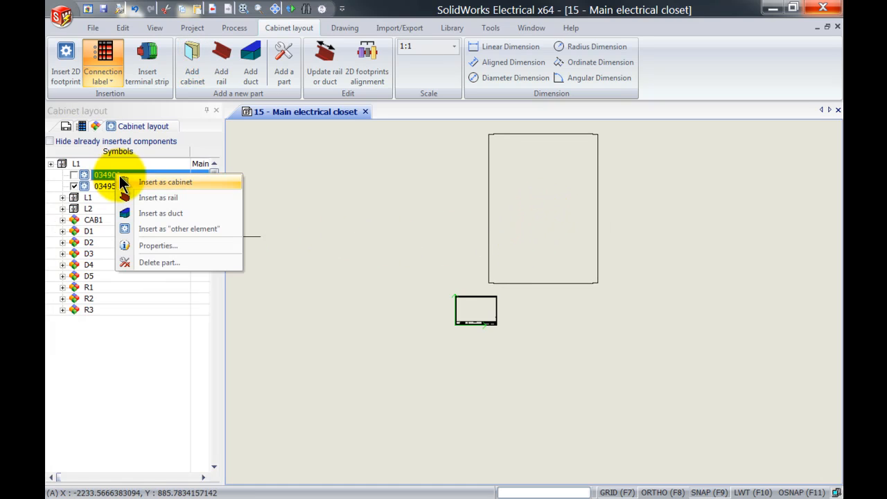
mouse_move(139, 189)
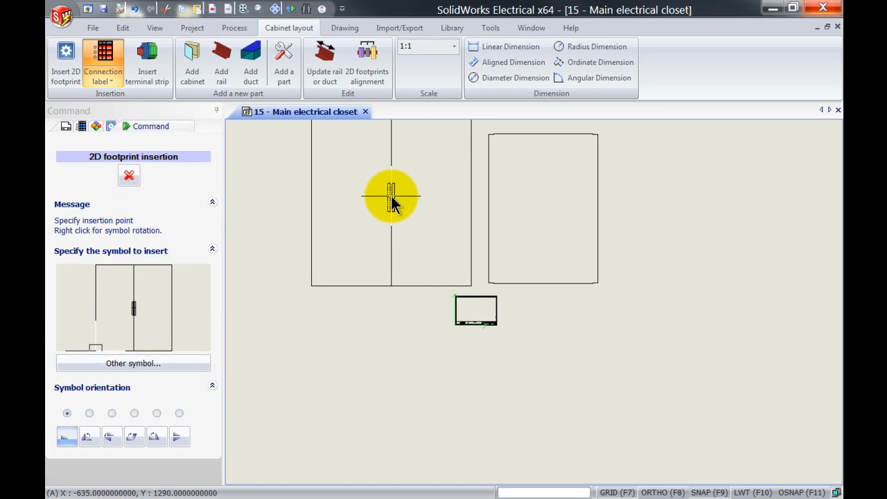
mouse_move(393, 208)
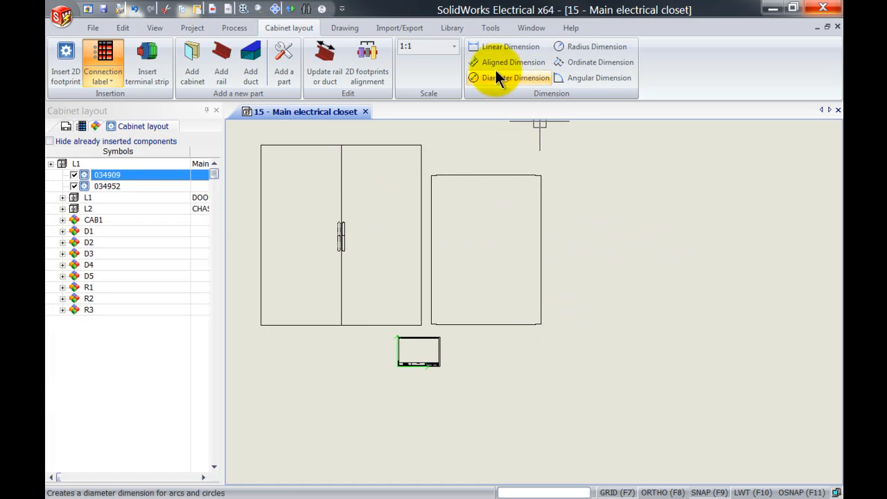
Set the drawing scale to 1:10 and move both footprints inside the sheet border
left_click(453, 47)
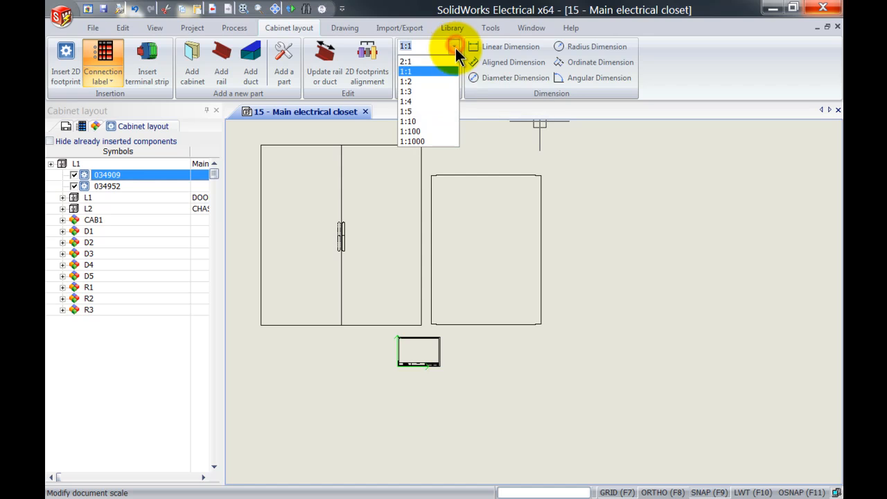
left_click(407, 122)
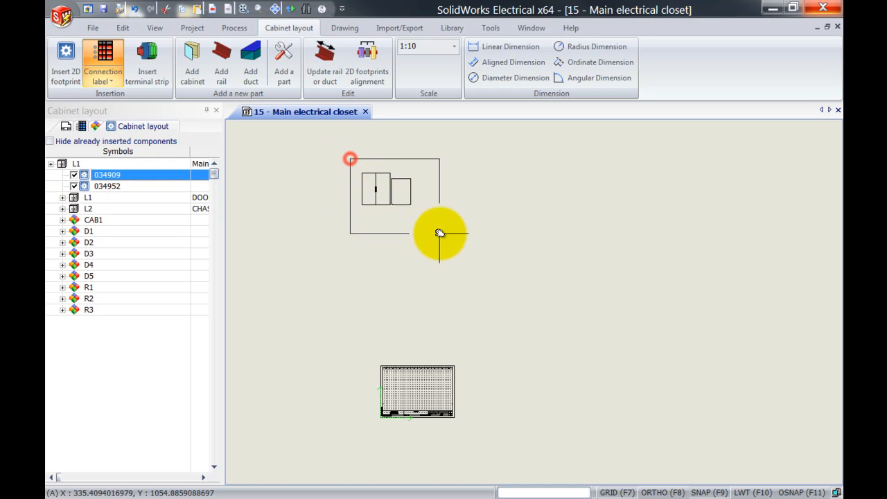
left_click(344, 28)
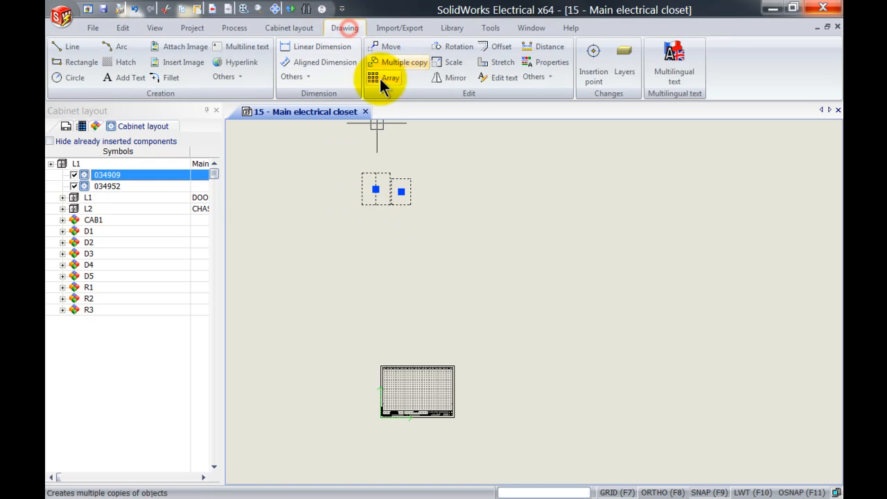
left_click(390, 47)
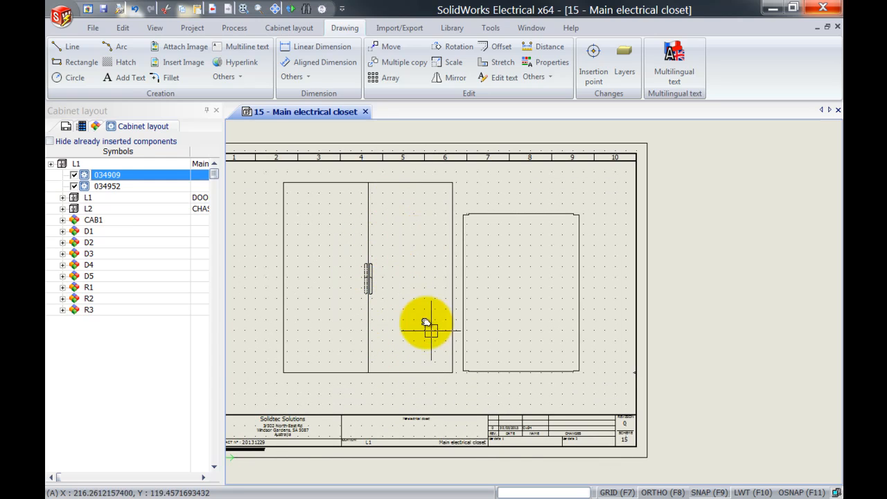
mouse_move(565, 298)
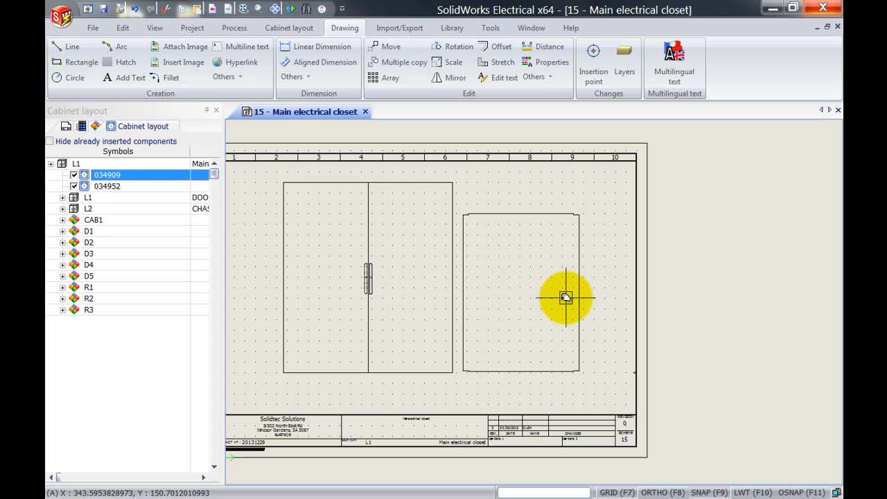